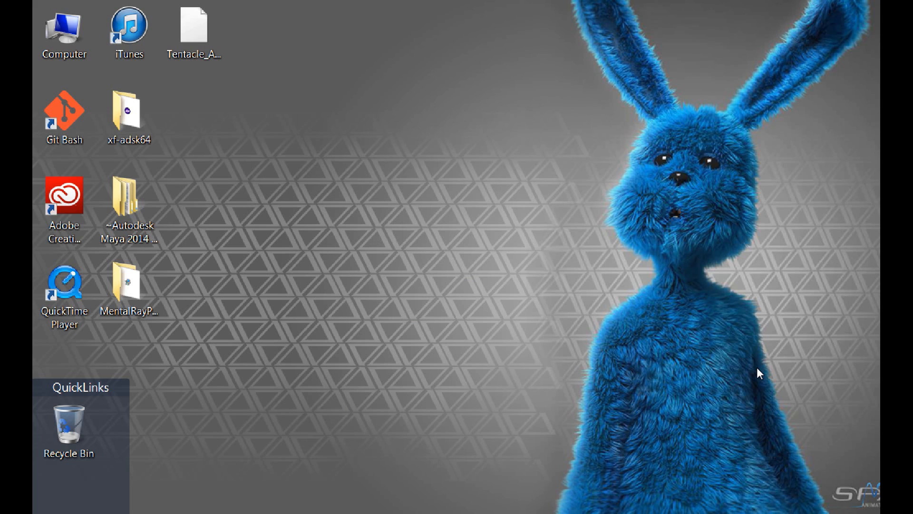
mouse_move(797, 291)
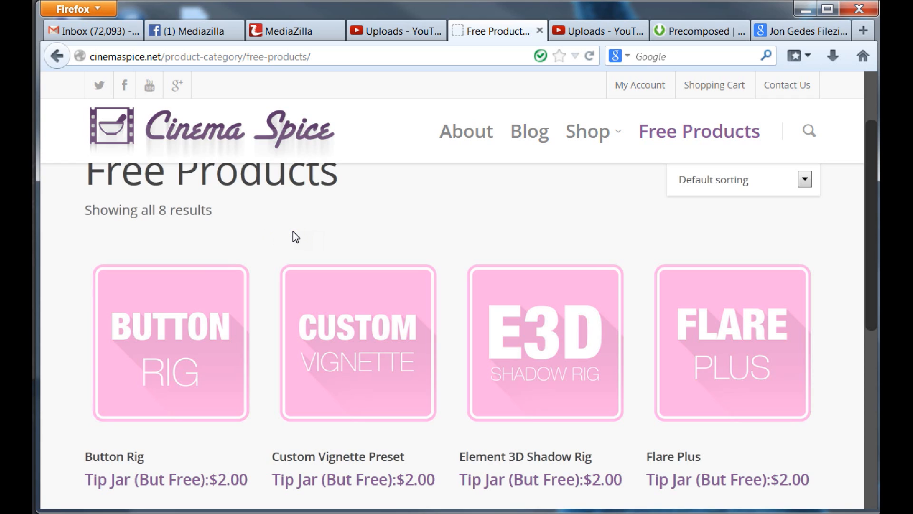
mouse_move(260, 233)
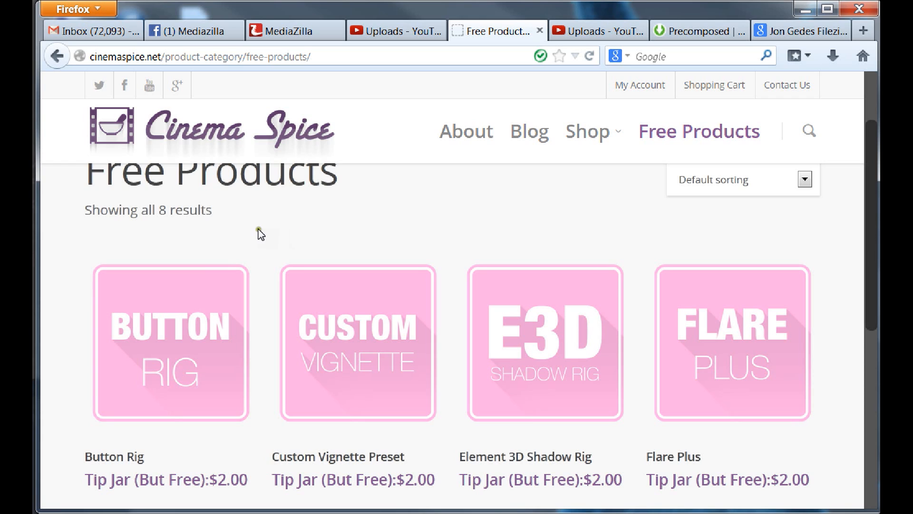
mouse_move(194, 228)
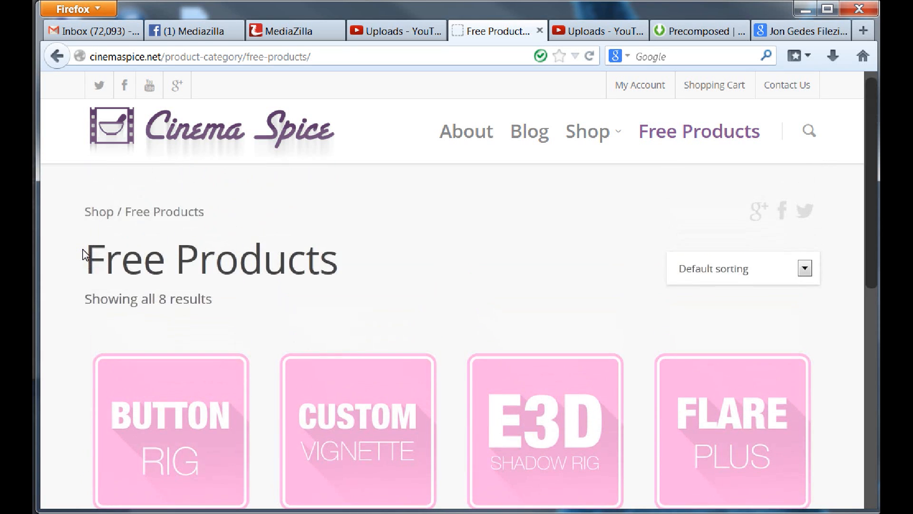
- Browse the eight-item Free Products listing on Cinema Spice, then open the About page
scroll(down, 3)
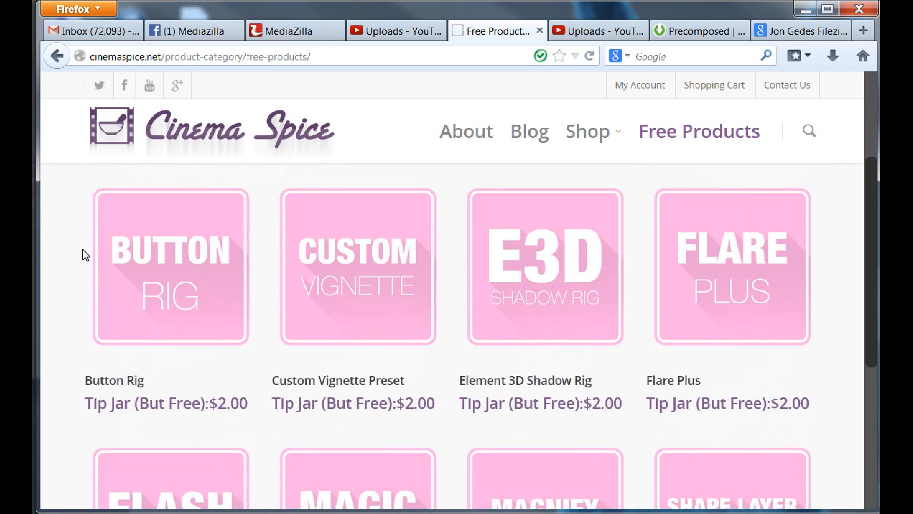
scroll(up, 3)
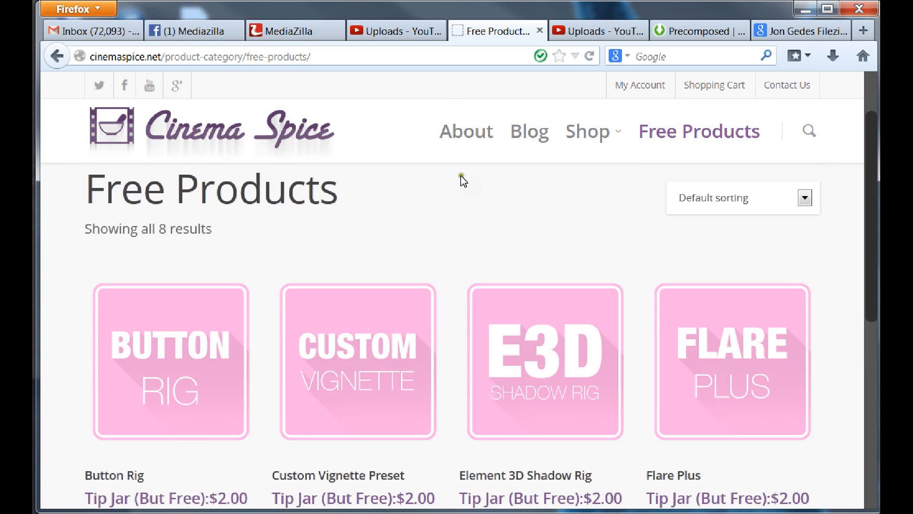
mouse_move(468, 188)
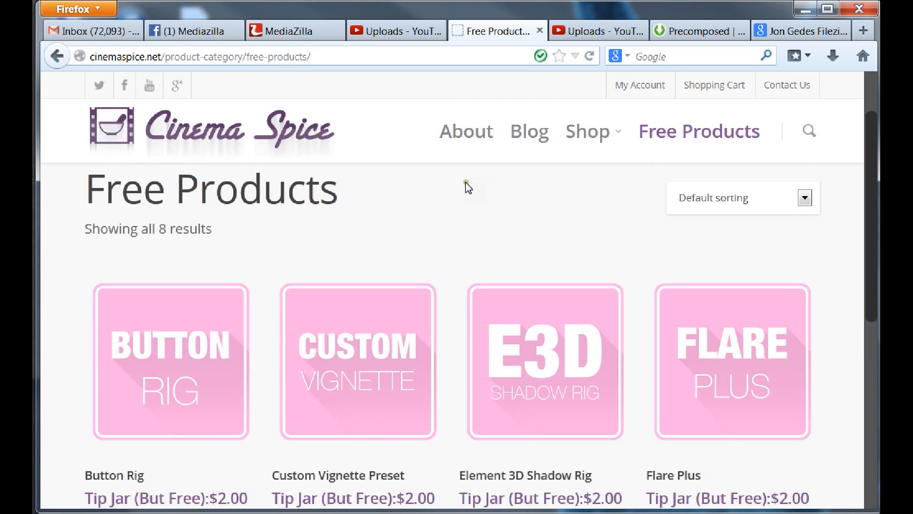
mouse_move(466, 132)
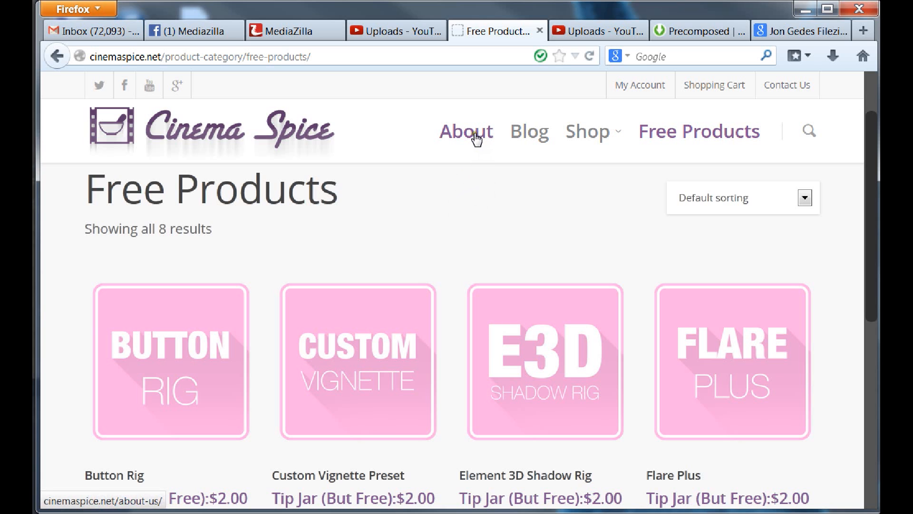
click(465, 132)
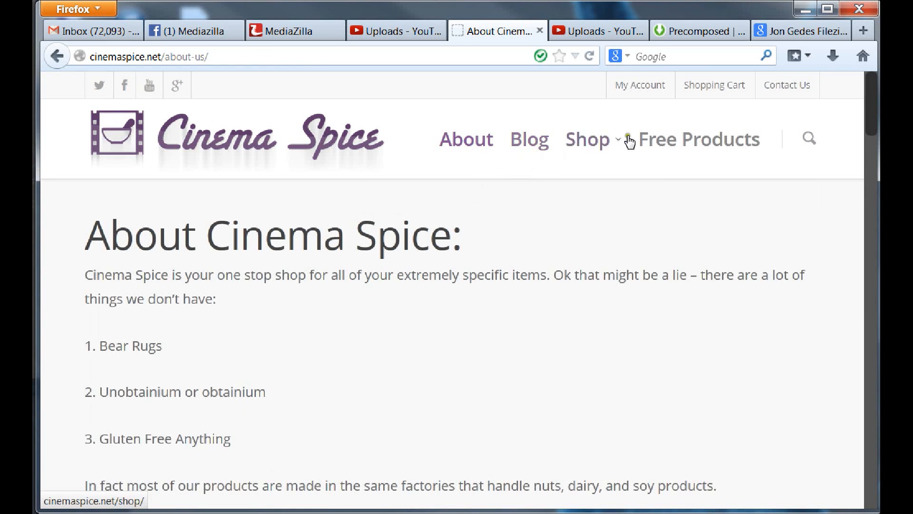
- Go through Shop to the After Effects Presets category and open the $9.99 Beautify product
click(586, 139)
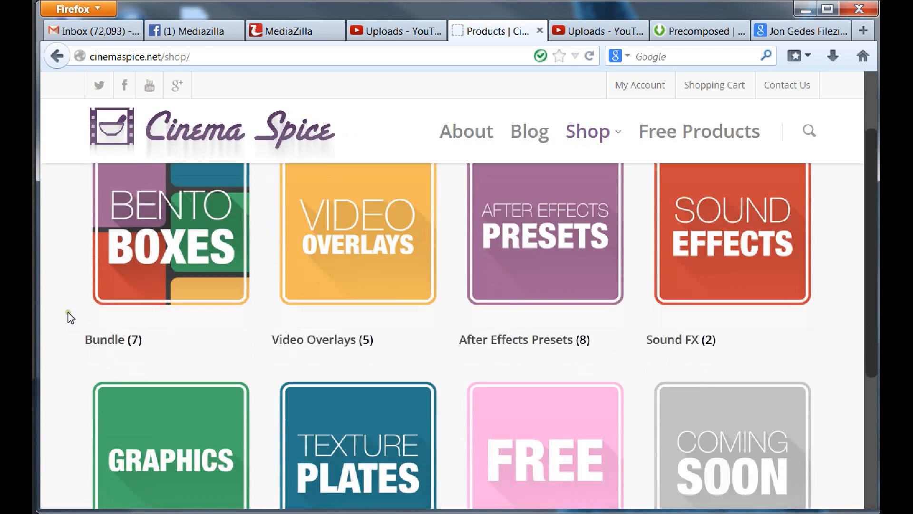
scroll(down, 3)
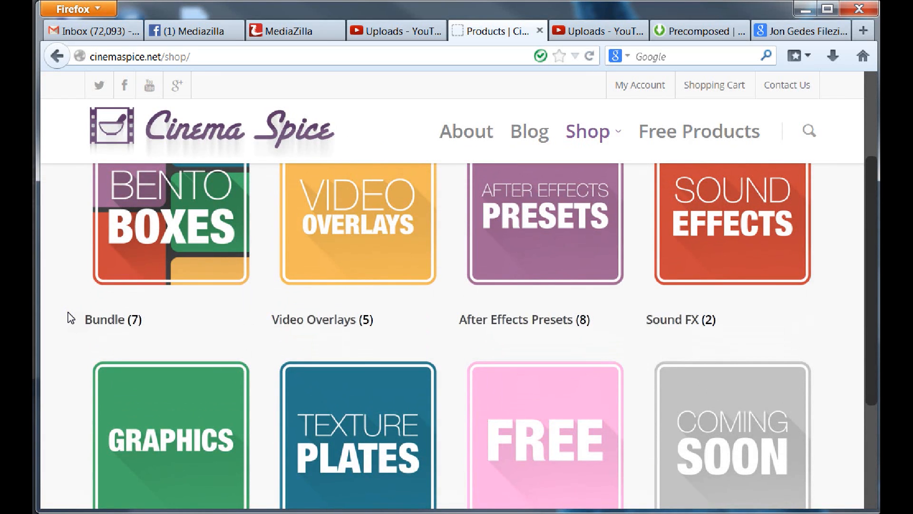
click(358, 223)
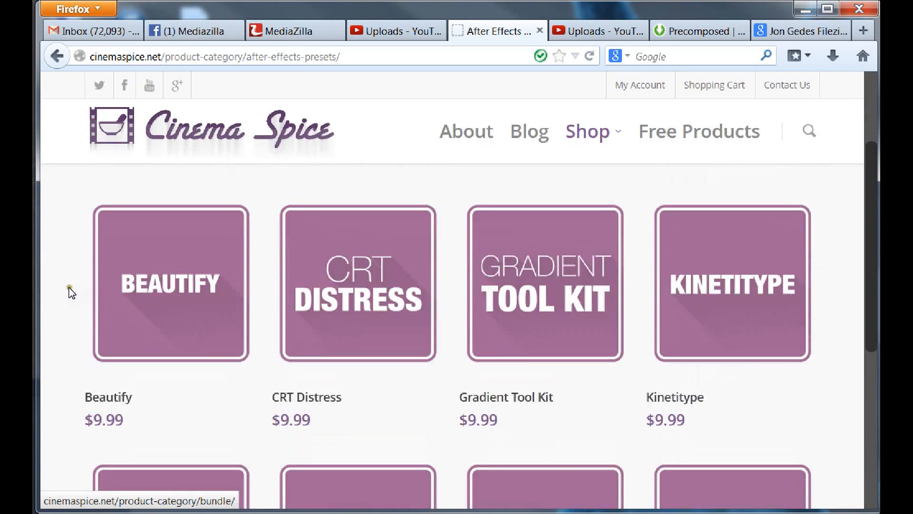
scroll(down, 3)
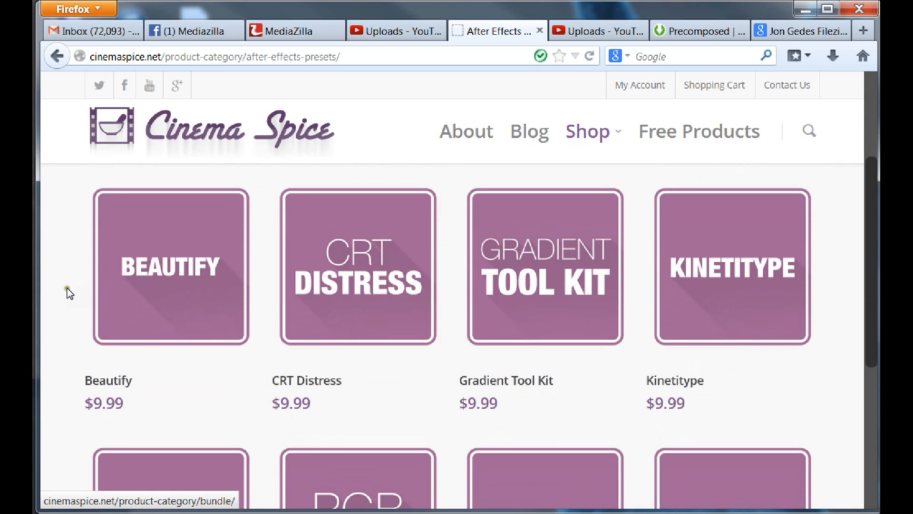
mouse_move(70, 295)
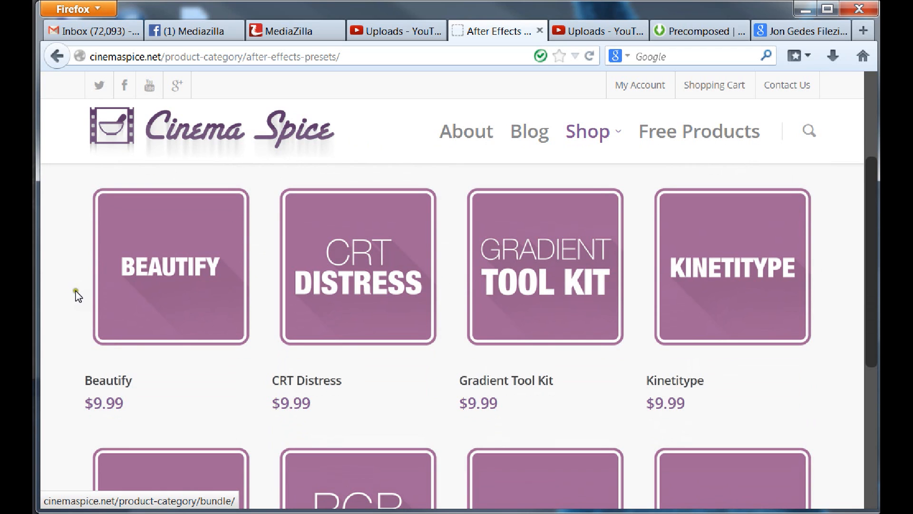
click(171, 266)
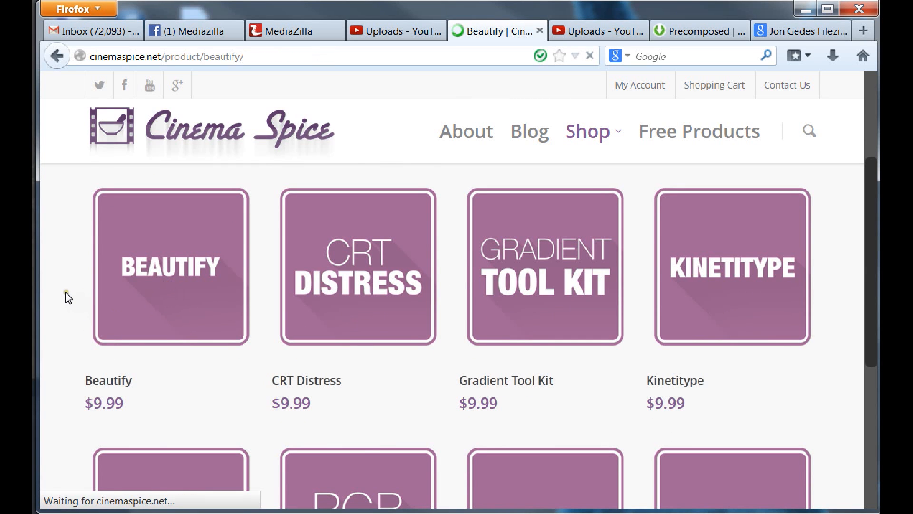
click(171, 266)
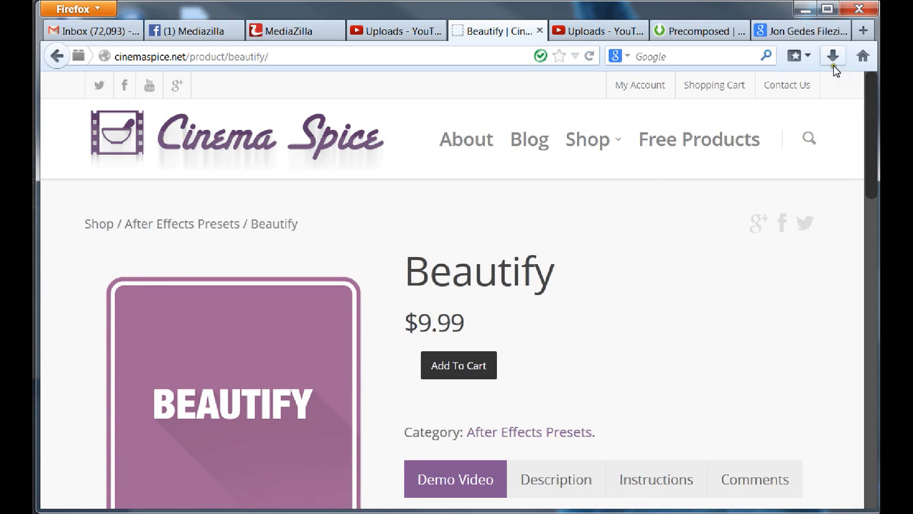
- From Firefox's downloads list, open the folder containing Beautify.zip (14.1 KB)
click(833, 56)
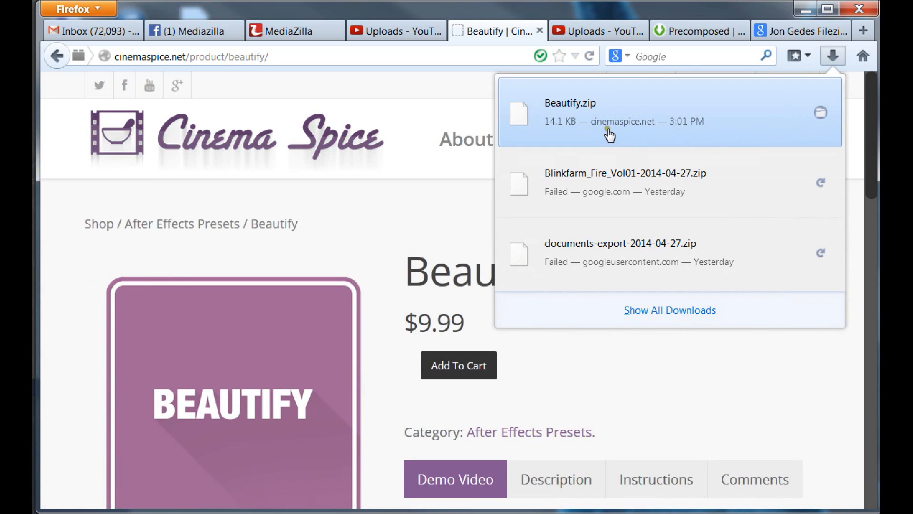
right_click(582, 131)
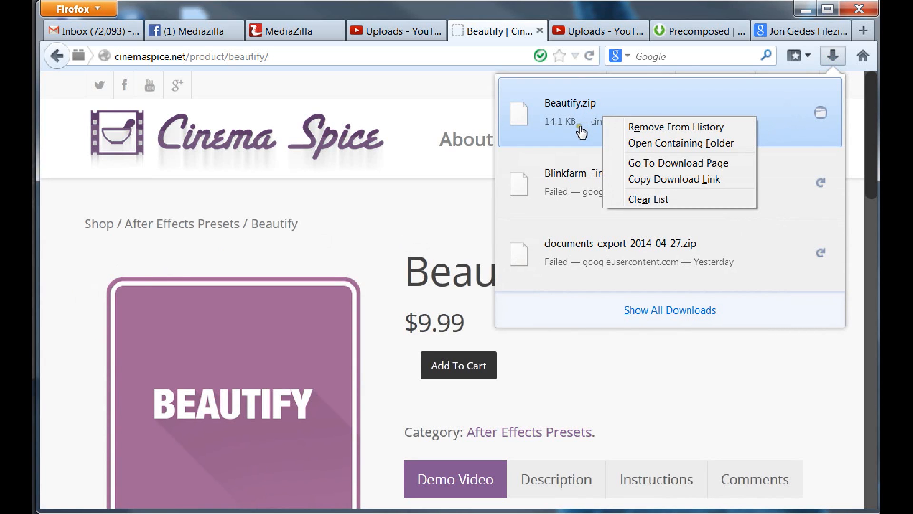
mouse_move(668, 163)
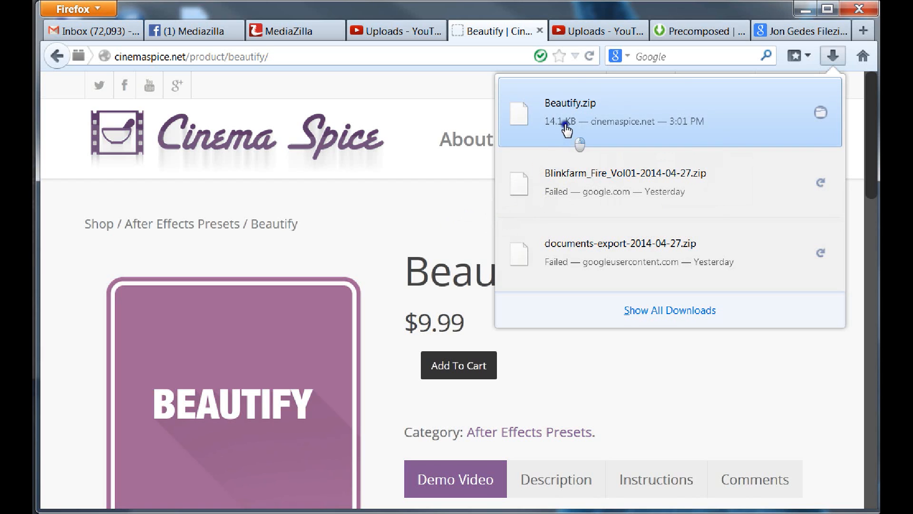
click(820, 112)
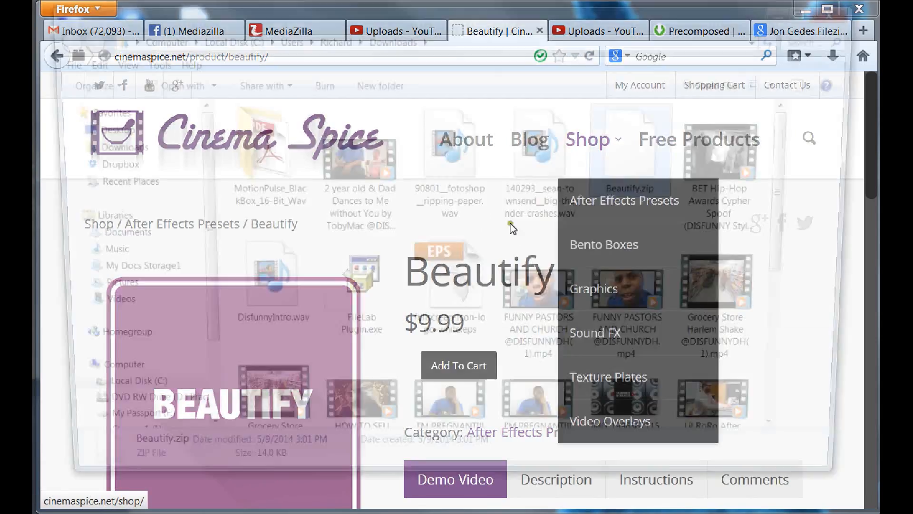
- Extract Beautify.zip with WinZip to the Desktop as a Beautify folder
right_click(633, 145)
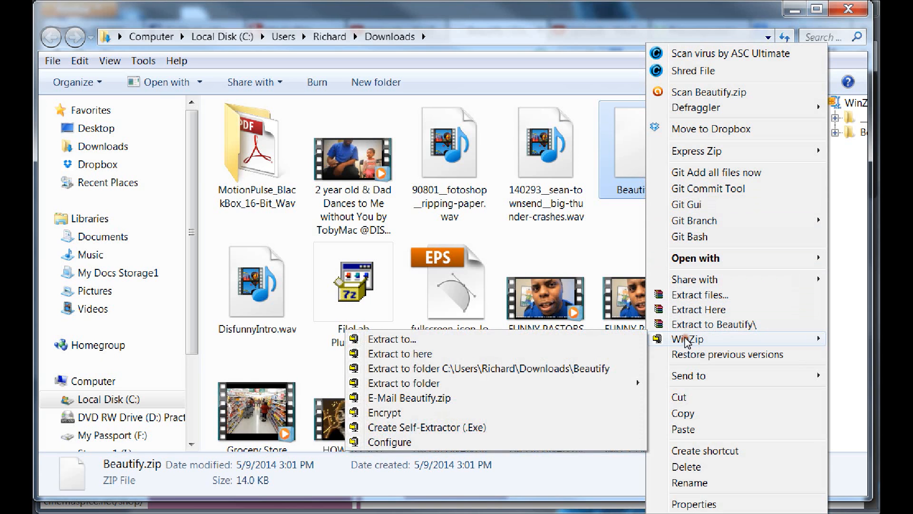
click(448, 281)
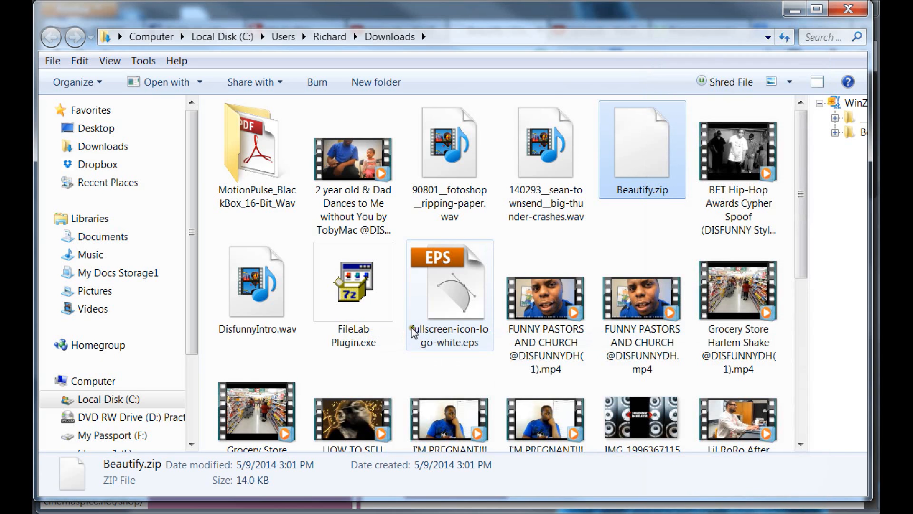
double_click(641, 143)
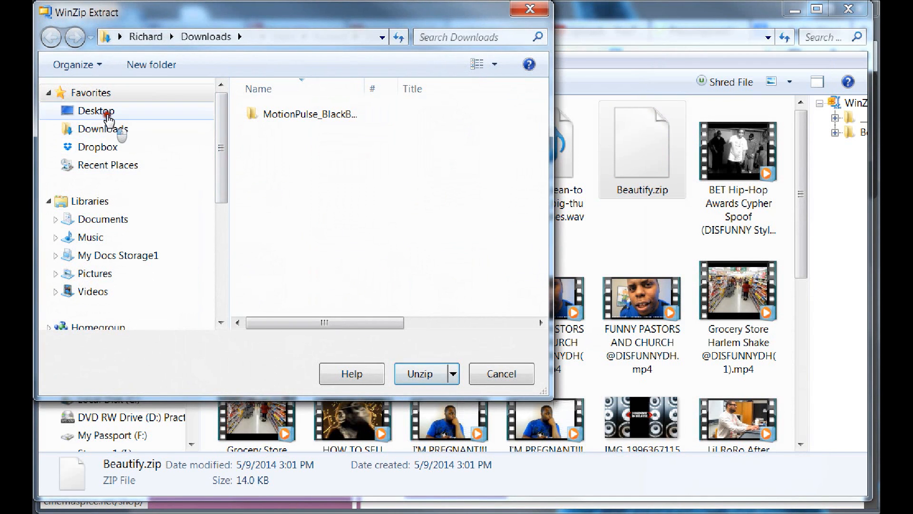
click(418, 374)
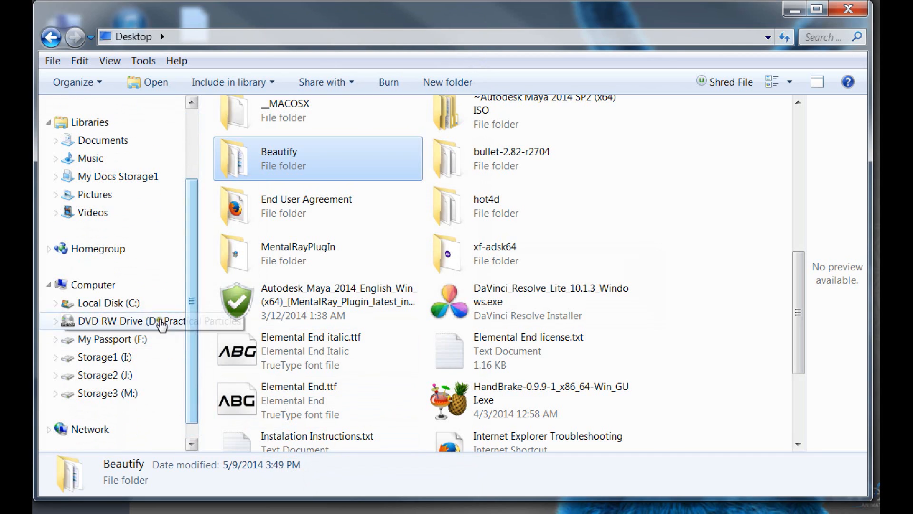
mouse_move(102, 304)
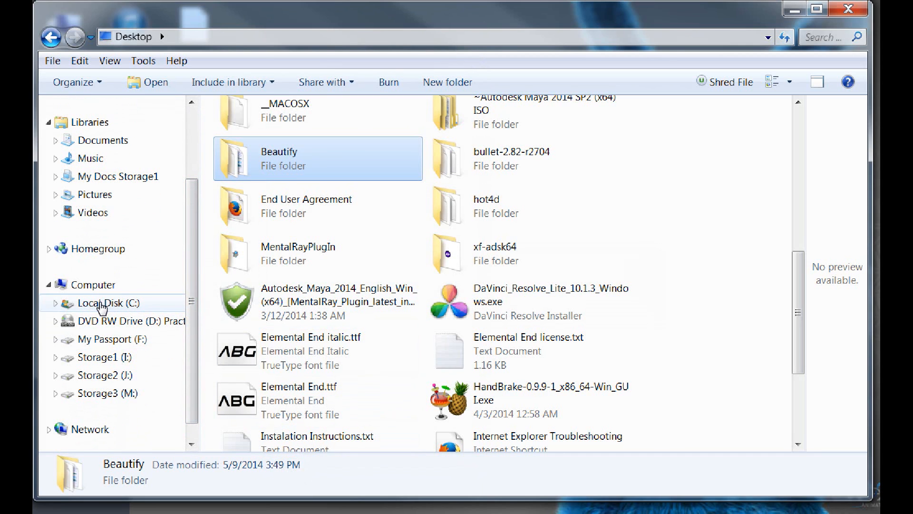
- Navigate from drive C into Program Files and then the Adobe folder
click(101, 302)
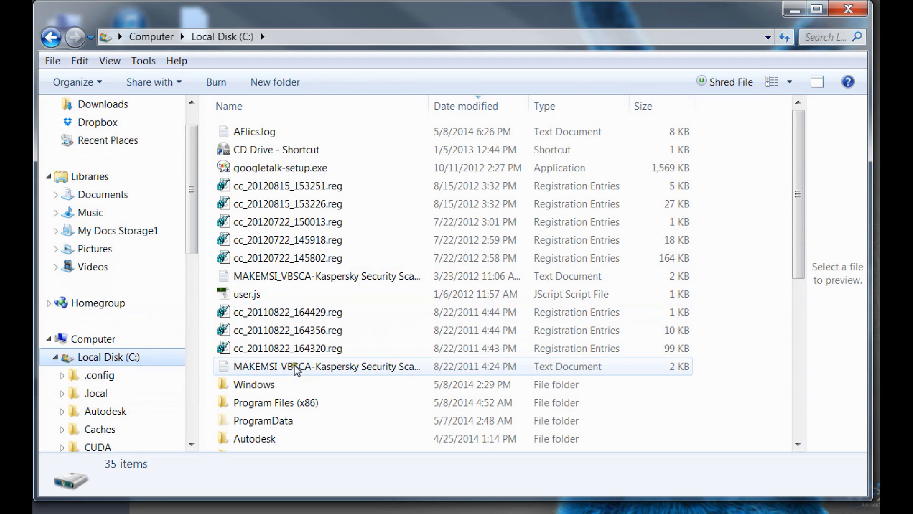
click(274, 370)
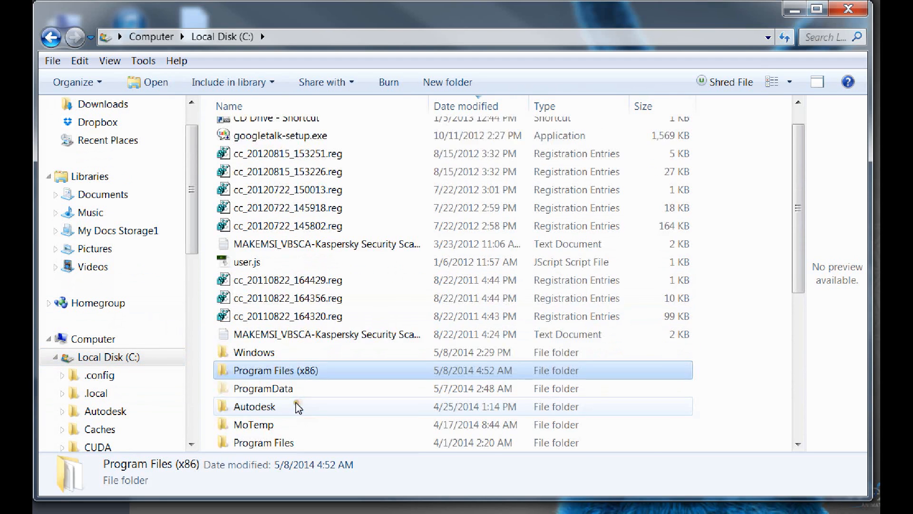
double_click(264, 442)
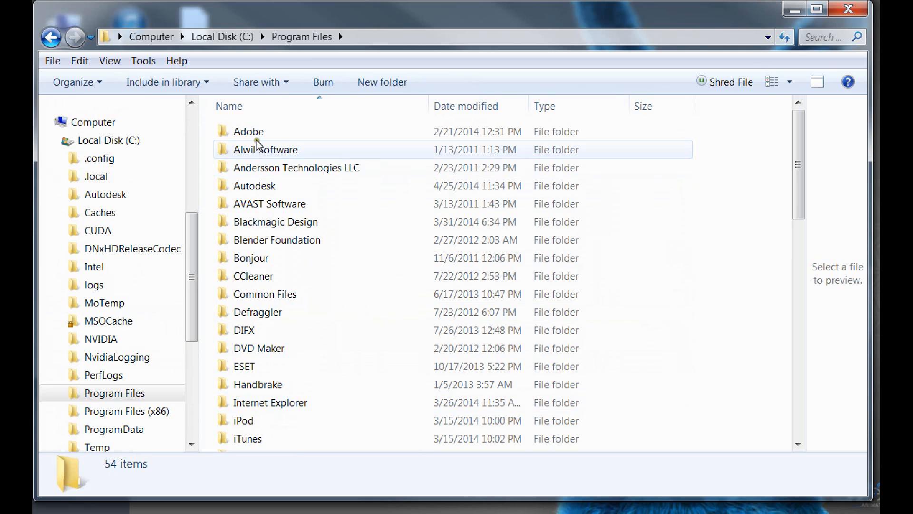
double_click(247, 131)
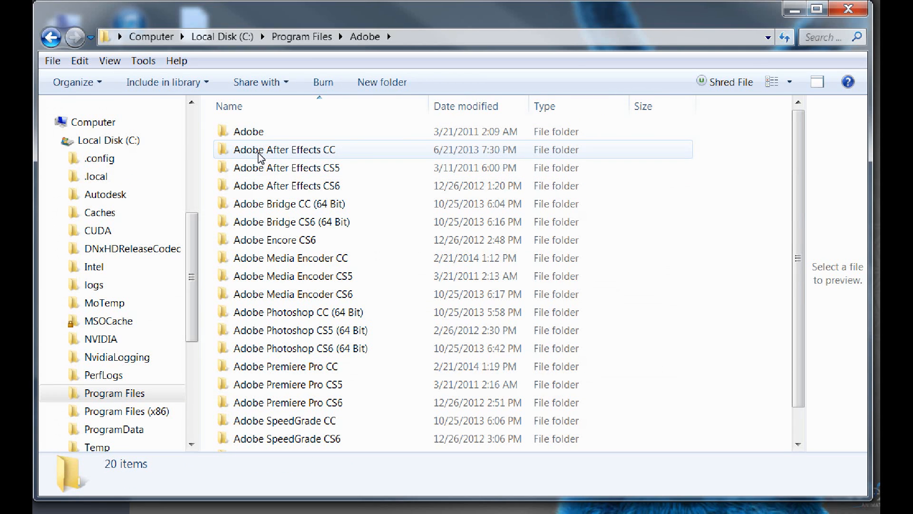
- Open Adobe After Effects CC > Support Files and select the Presets folder
double_click(284, 148)
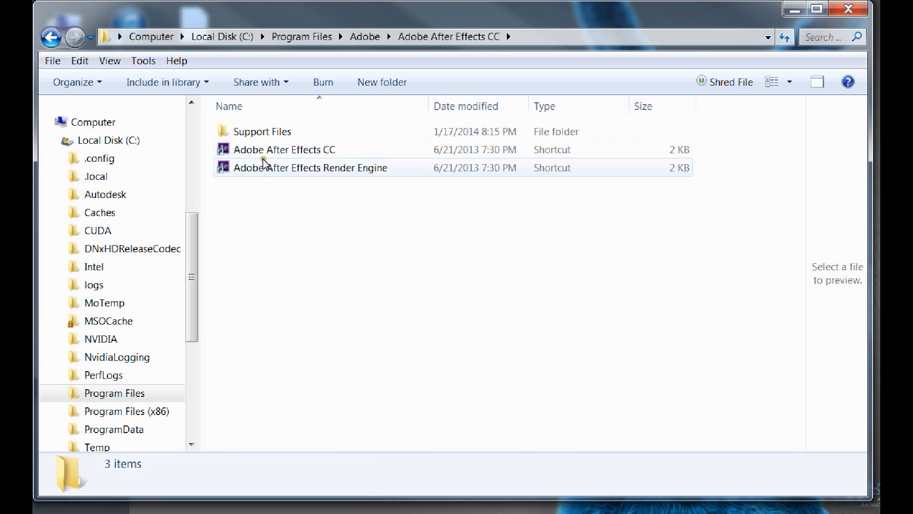
double_click(261, 131)
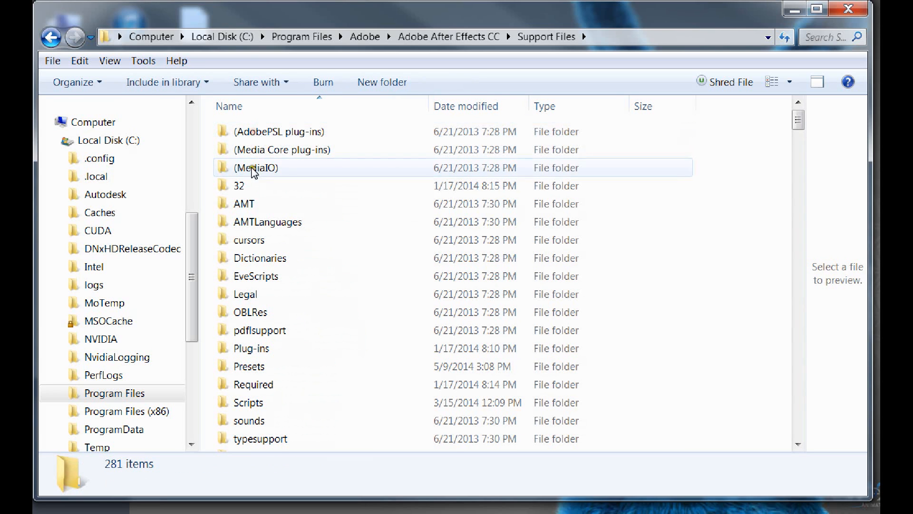
mouse_move(283, 361)
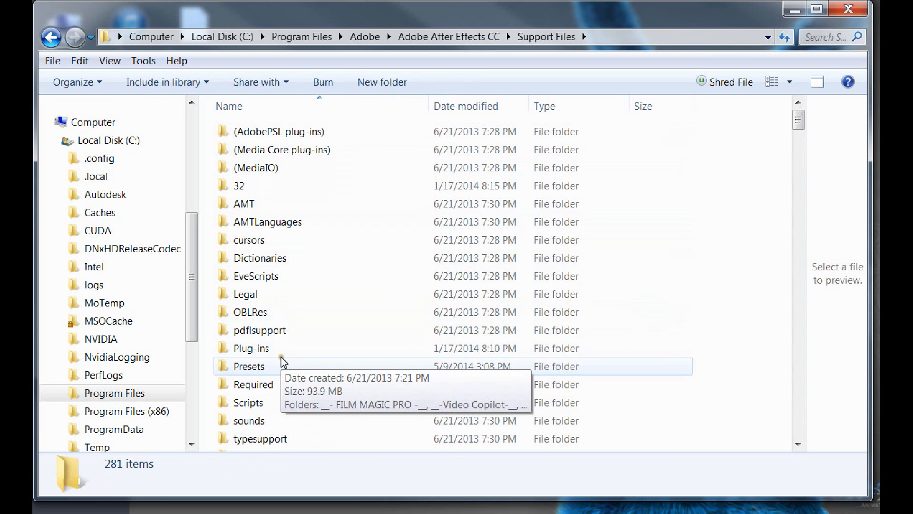
click(249, 365)
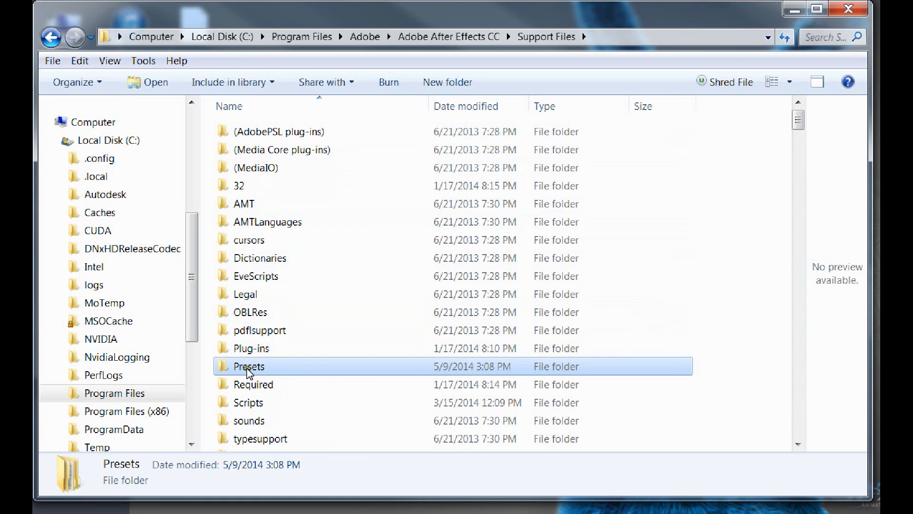
- Paste Beautify into Presets, confirm the folder merge, and skip the duplicate file
right_click(249, 366)
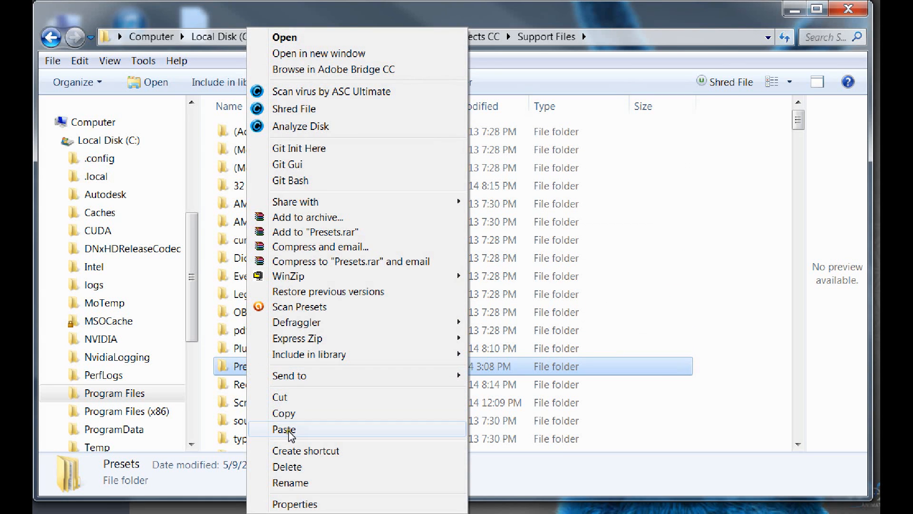
click(285, 429)
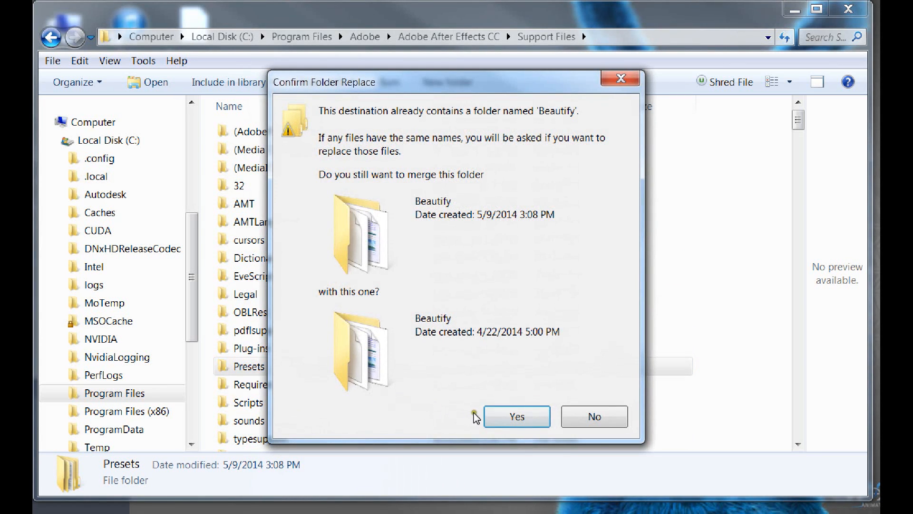
click(514, 415)
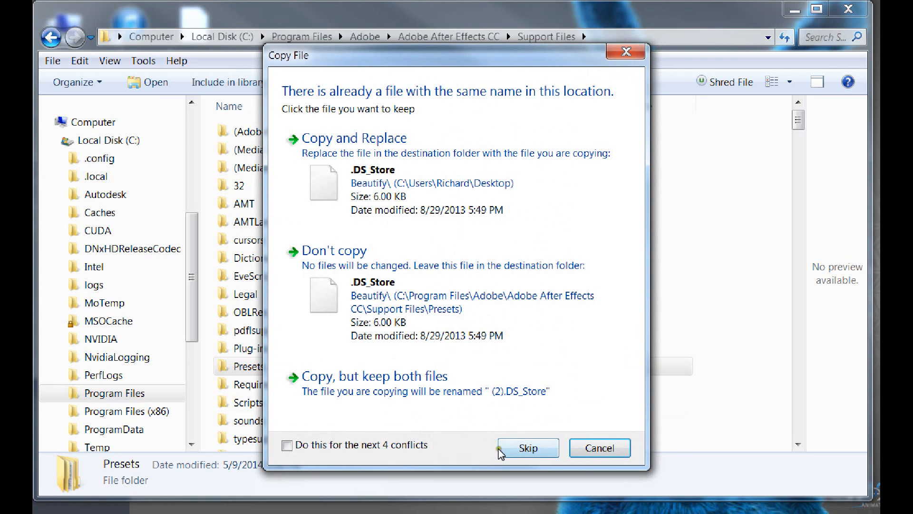
click(527, 448)
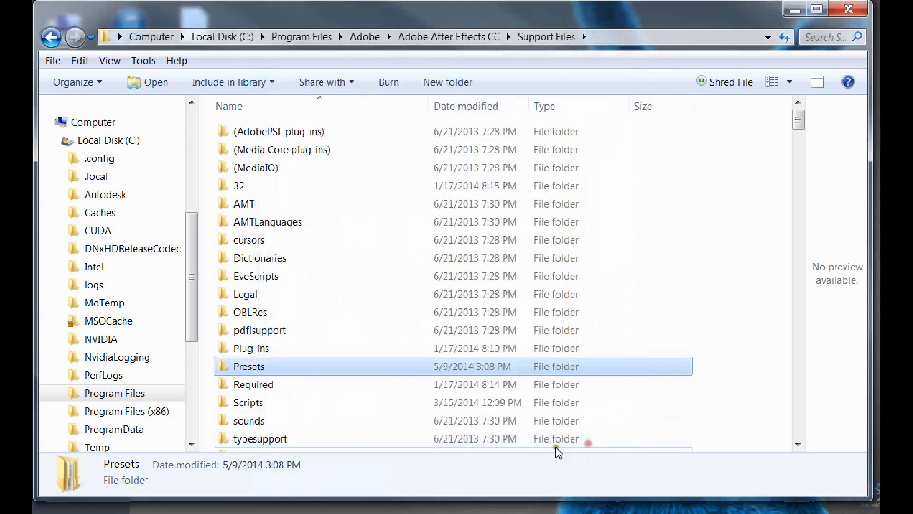
- Open the Presets folder to show Beautify among its 22 items
double_click(247, 366)
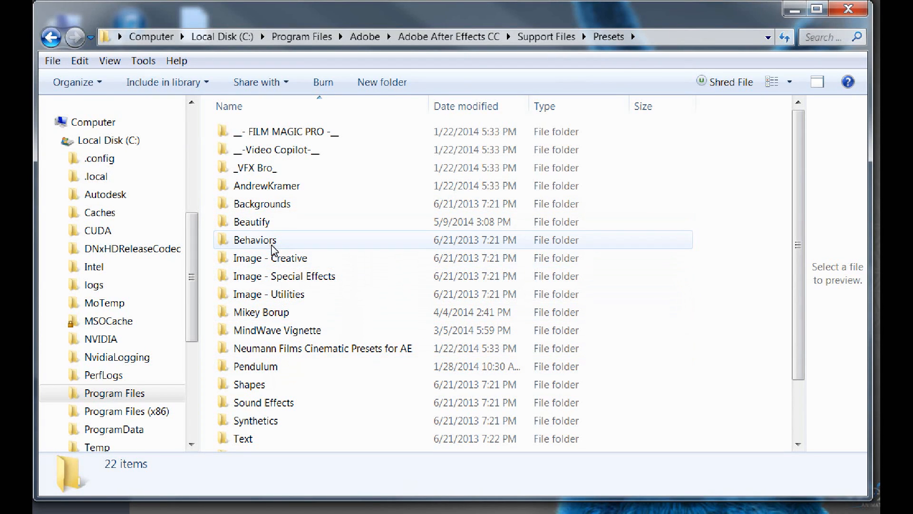
mouse_move(267, 240)
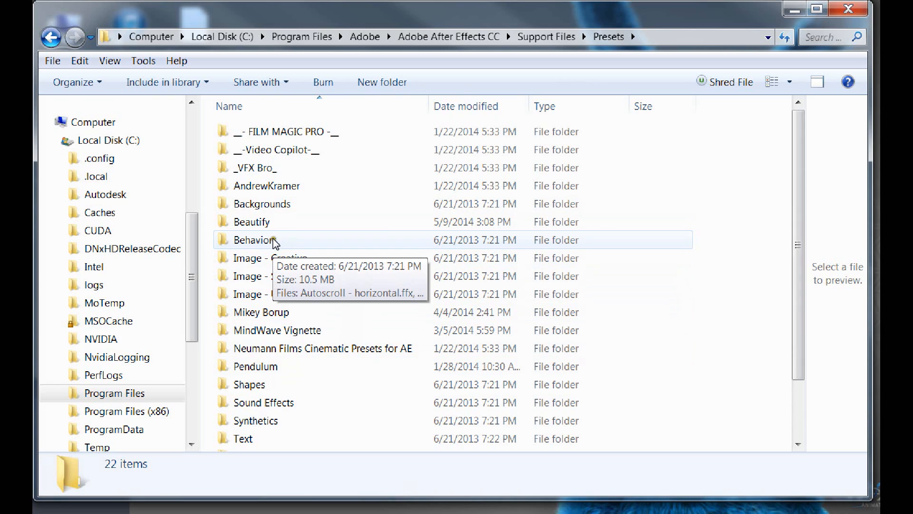
mouse_move(273, 242)
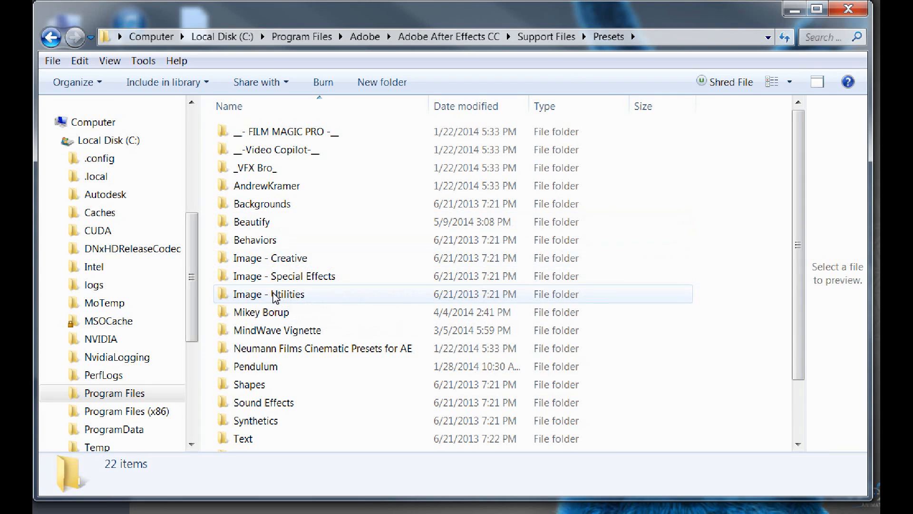
mouse_move(258, 263)
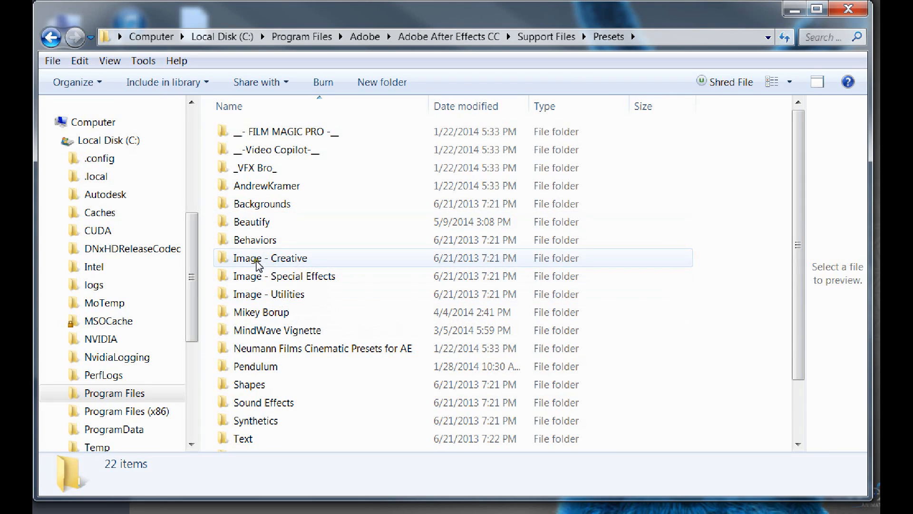
mouse_move(251, 221)
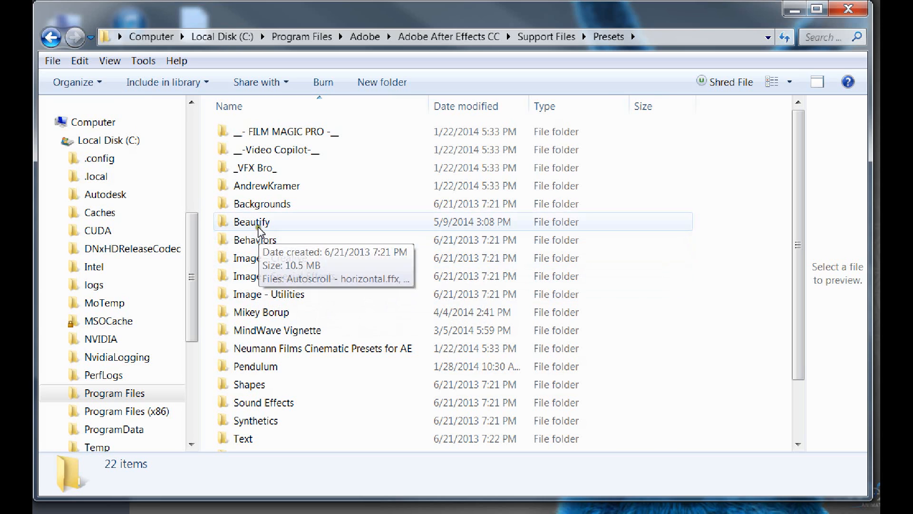
mouse_move(282, 275)
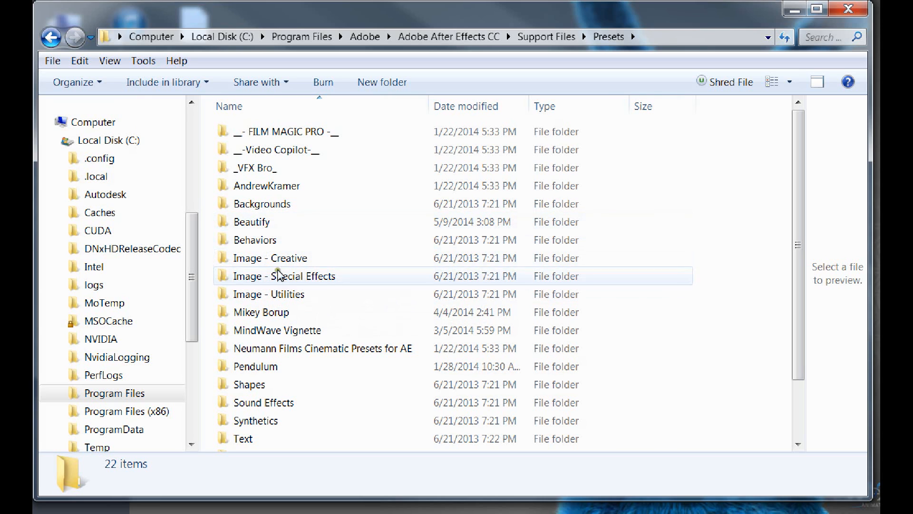
mouse_move(252, 221)
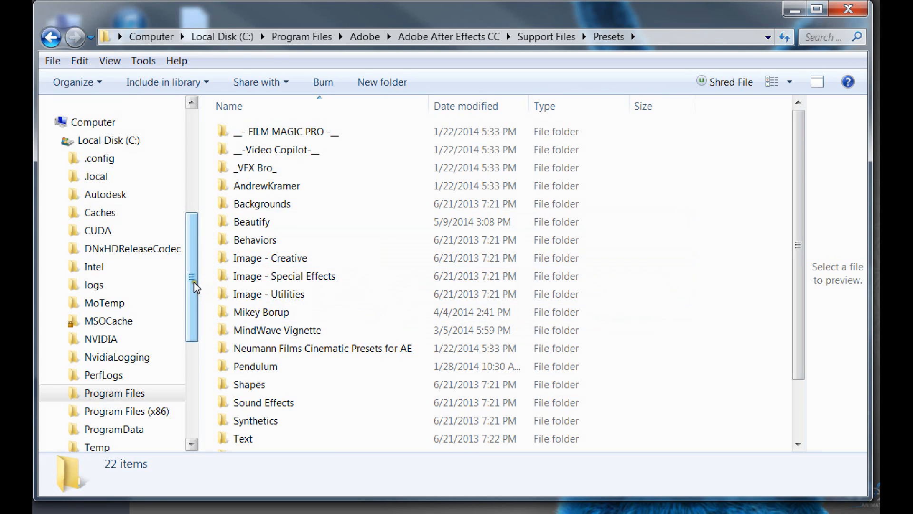
- Return to Support Files and point out the Plug-ins and Scripts folders beside Presets
click(50, 36)
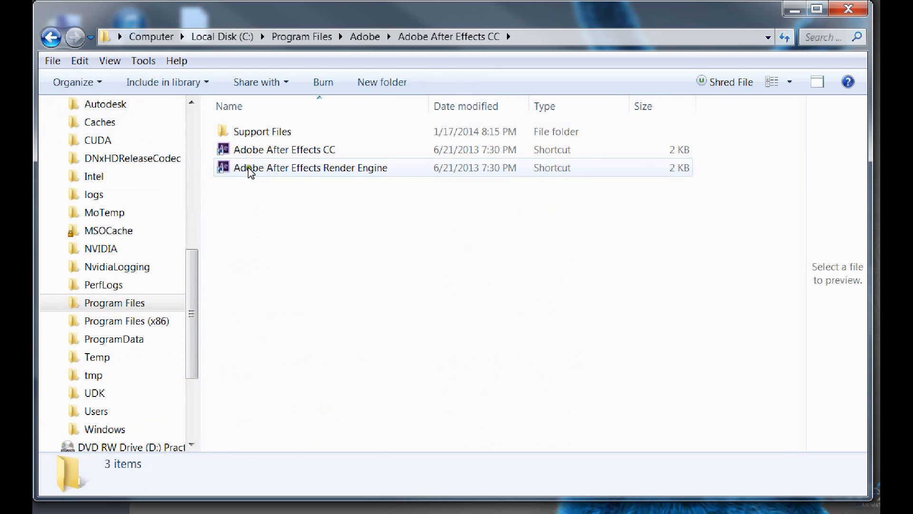
double_click(261, 131)
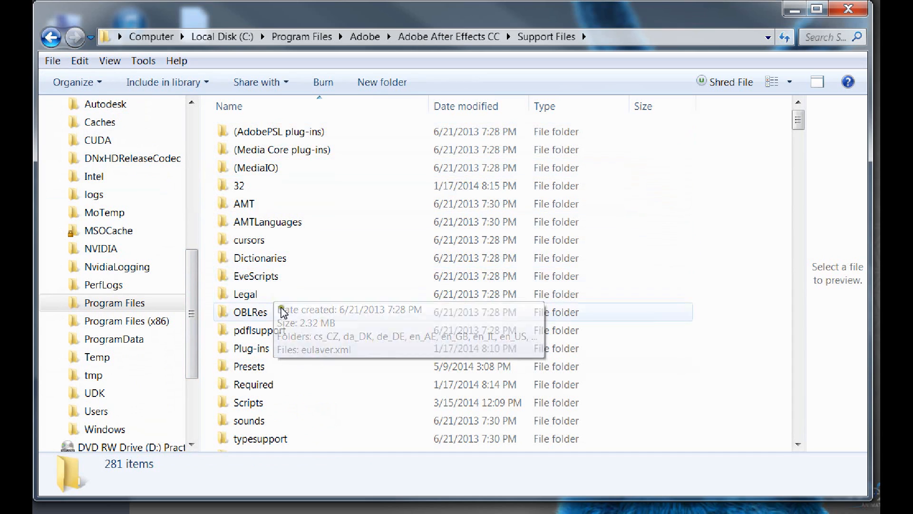
mouse_move(252, 347)
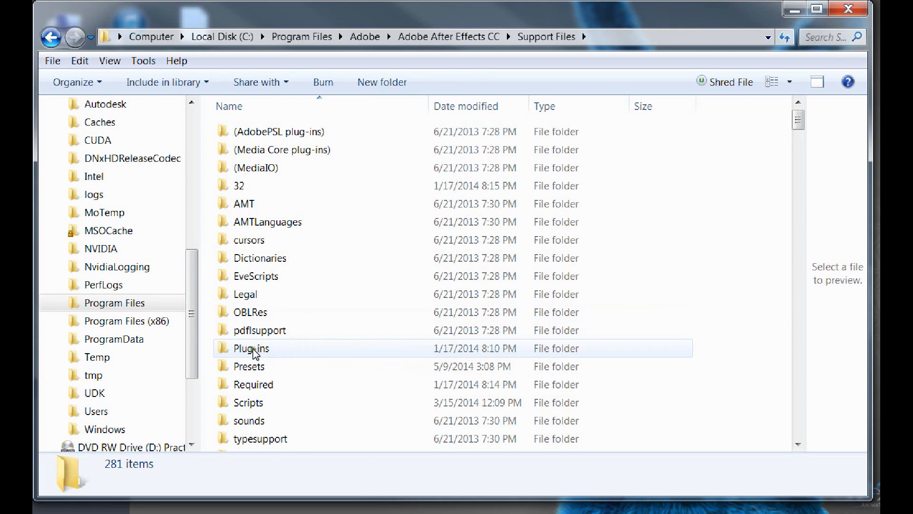
mouse_move(252, 348)
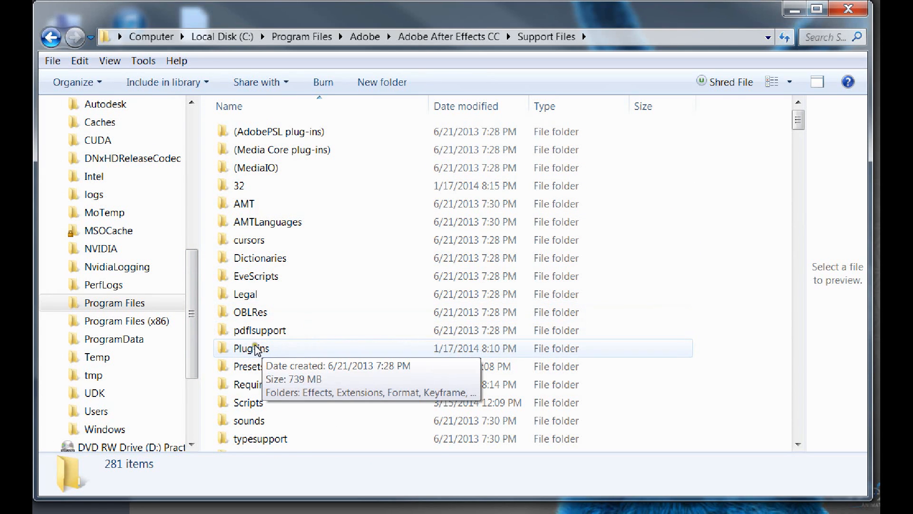
right_click(251, 348)
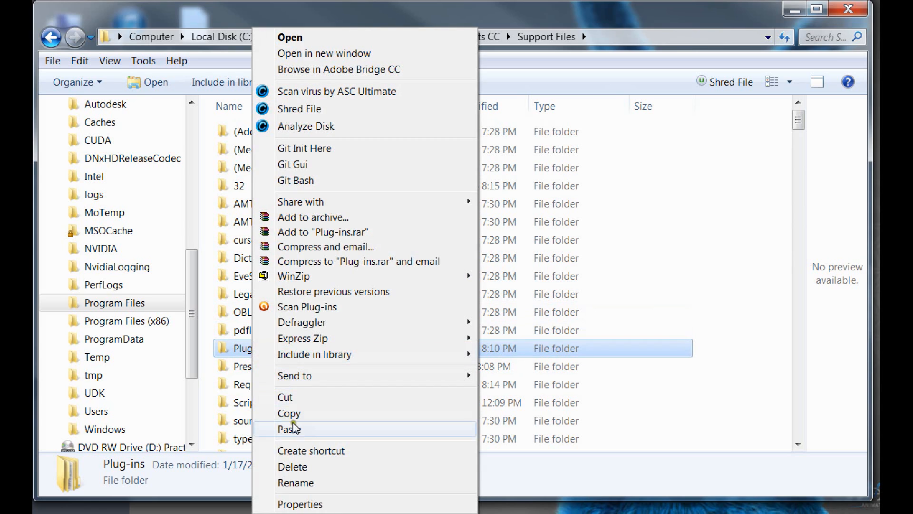
click(295, 482)
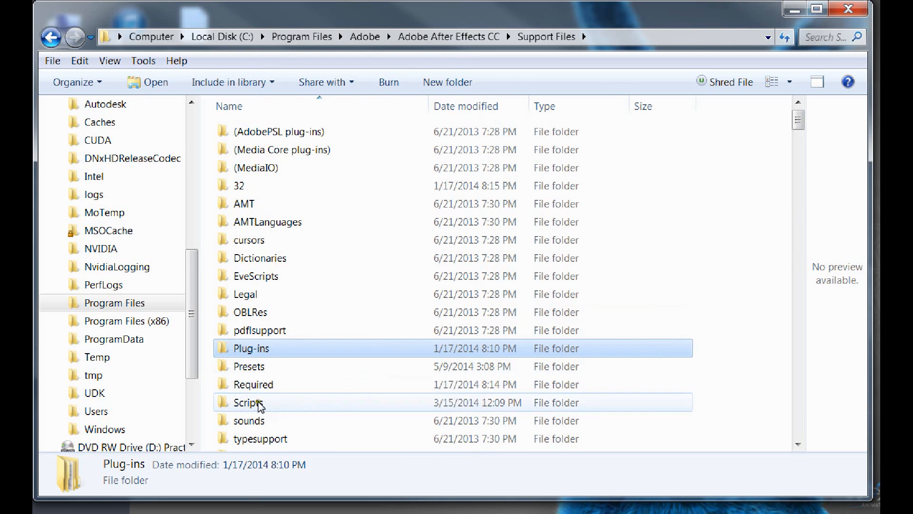
right_click(249, 402)
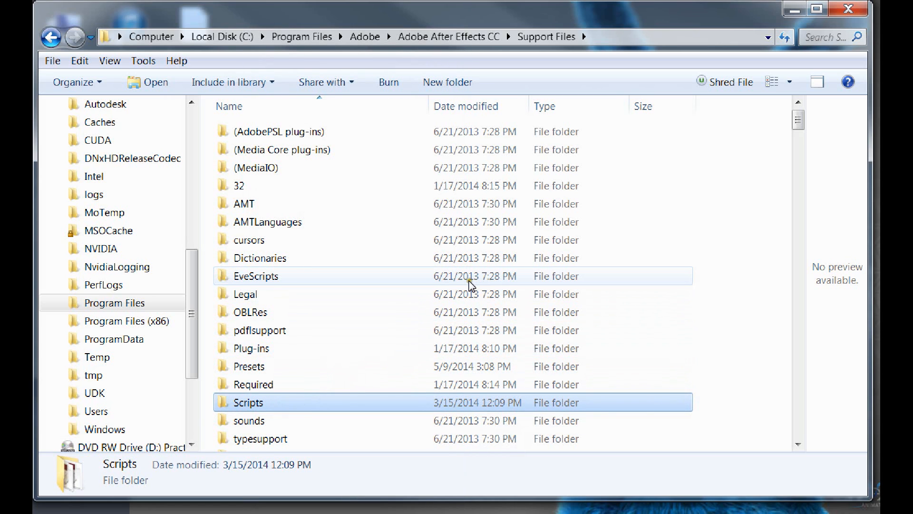
mouse_move(408, 249)
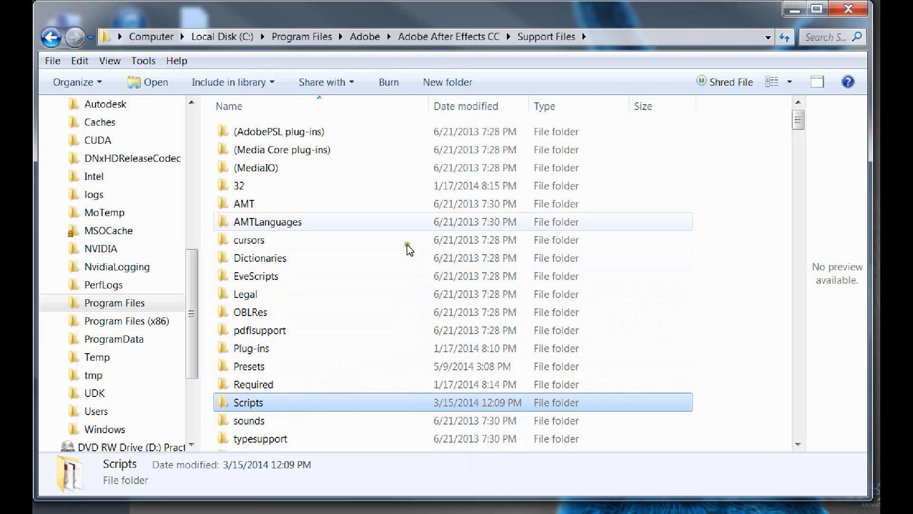